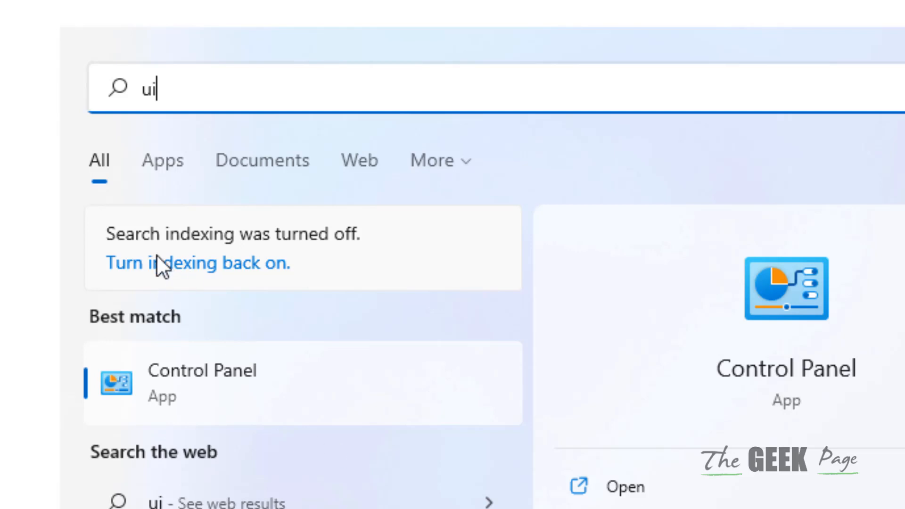
{"action": "mouse_move", "coordinate": [145, 311]}
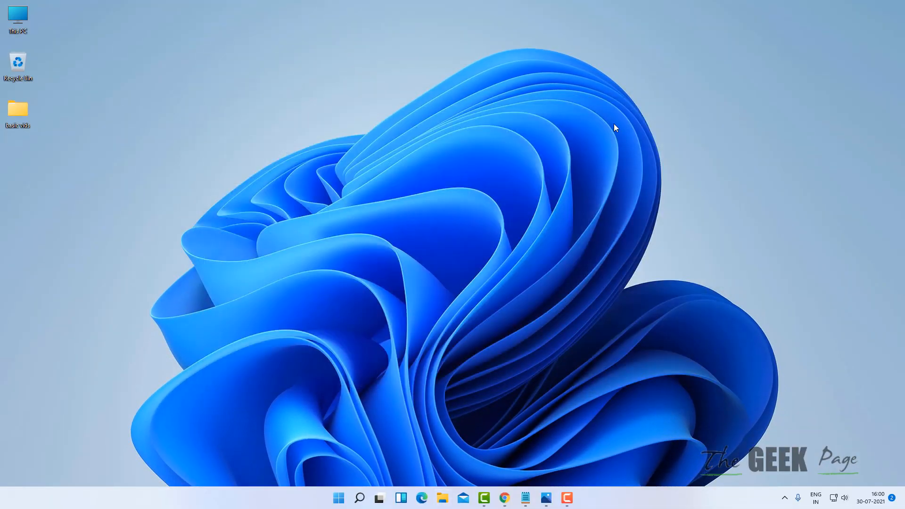
{"action": "mouse_move", "coordinate": [374, 412]}
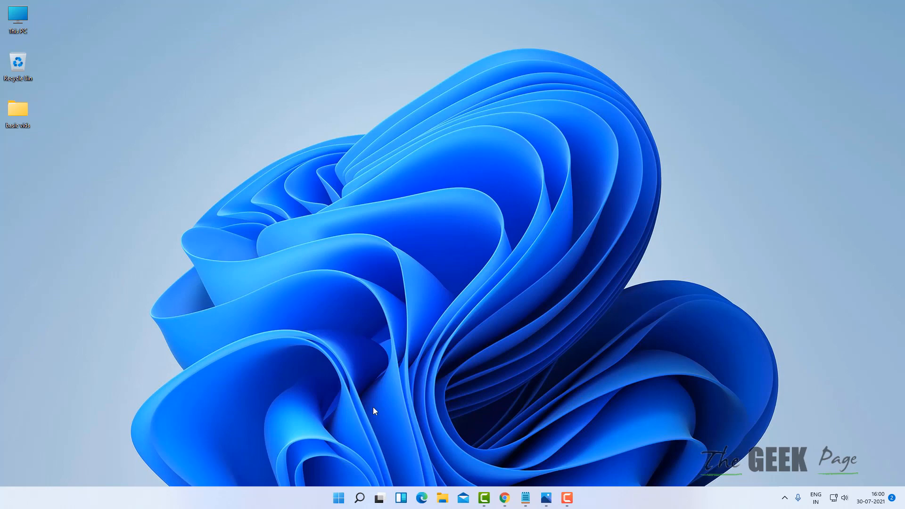
Search 'services' from the taskbar and launch the Services app
{"action": "left_click", "coordinate": [358, 498]}
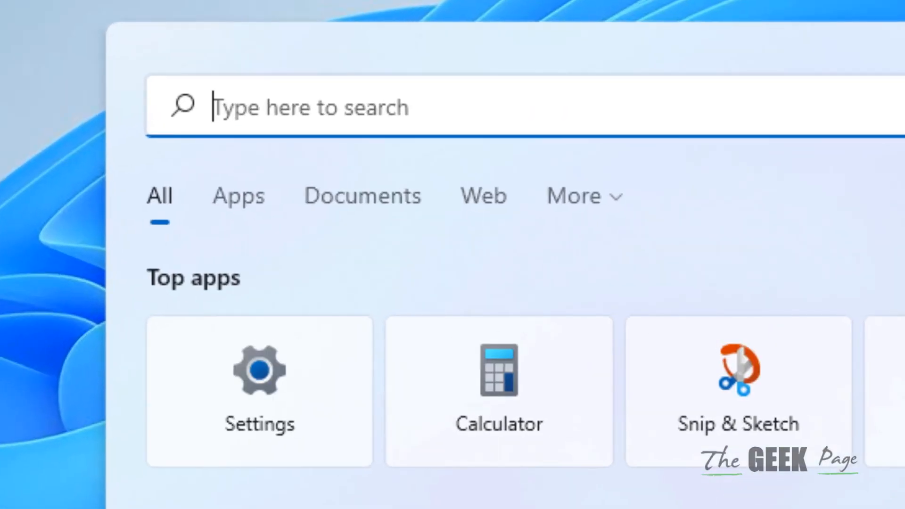
{"action": "type", "text": "services"}
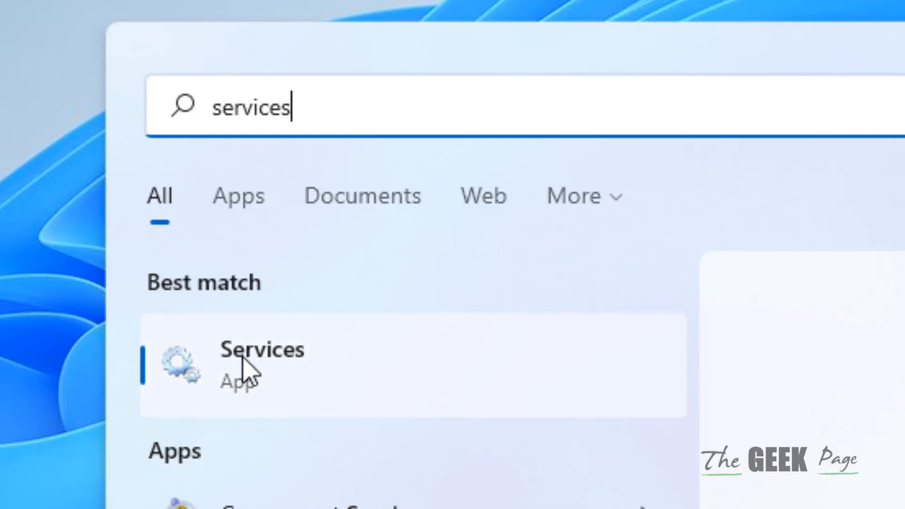
{"action": "left_click", "coordinate": [257, 357]}
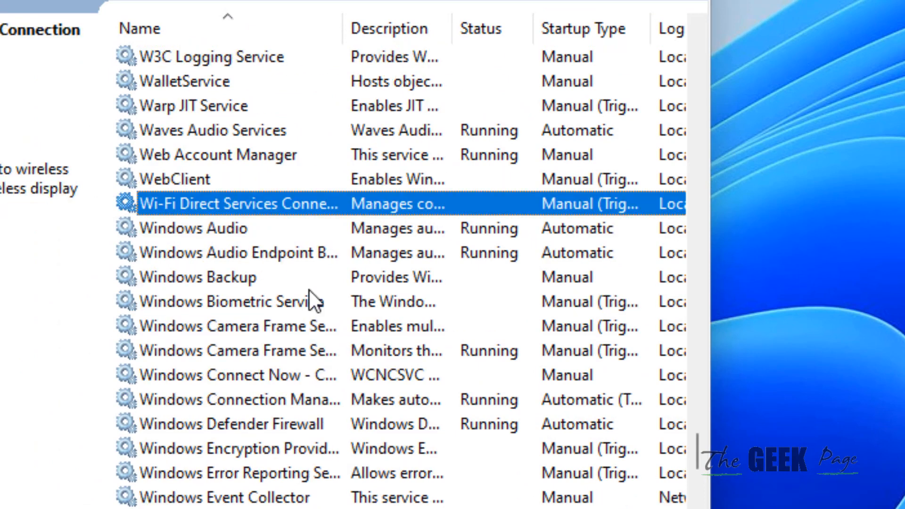
Restart the Windows Search service after viewing its Properties, then close Services
{"action": "left_click", "coordinate": [186, 228]}
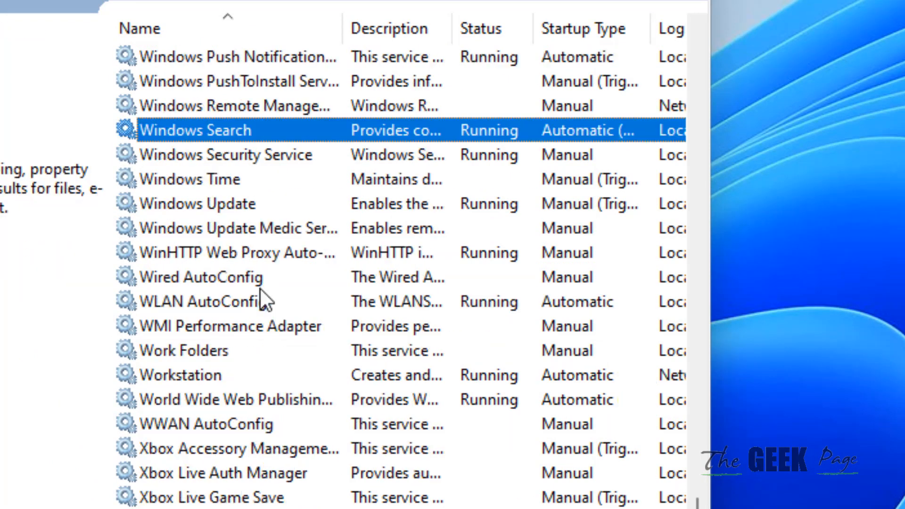
{"action": "mouse_move", "coordinate": [239, 149]}
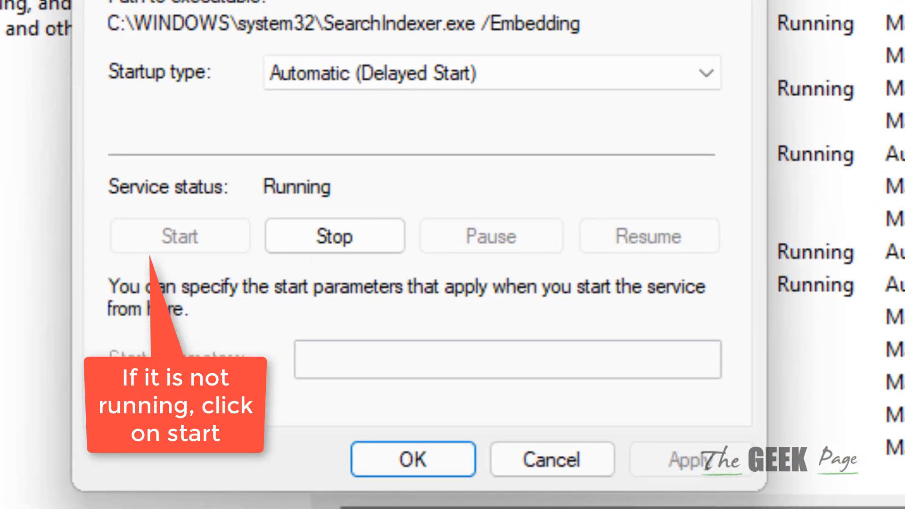
{"action": "left_click", "coordinate": [413, 460]}
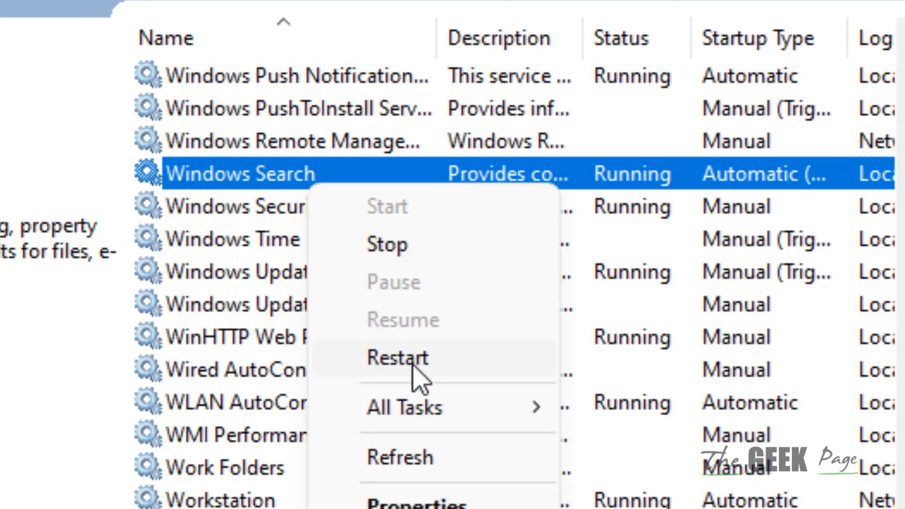
{"action": "left_click", "coordinate": [397, 359]}
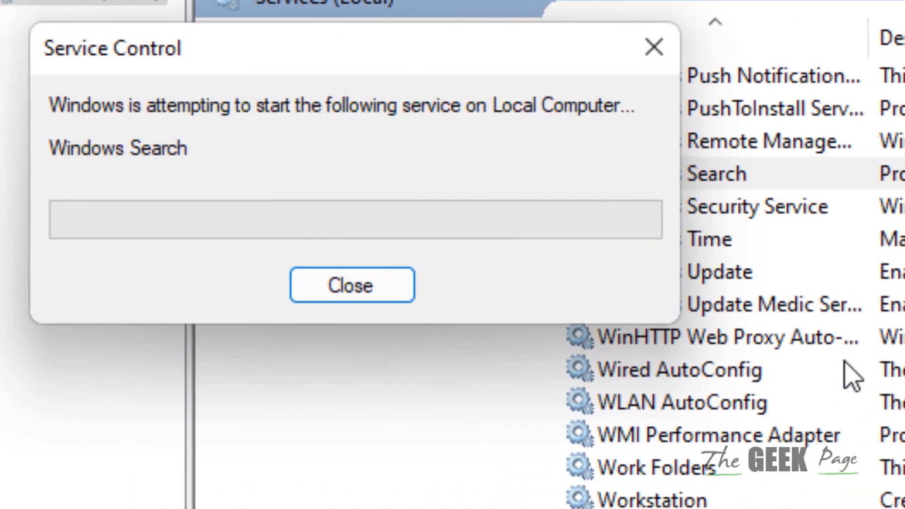
{"action": "left_click", "coordinate": [353, 285]}
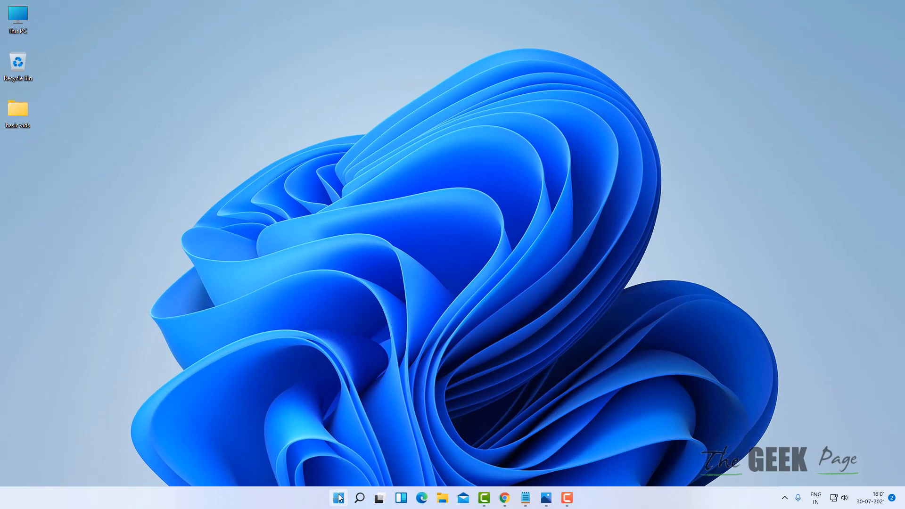
{"action": "mouse_move", "coordinate": [338, 497]}
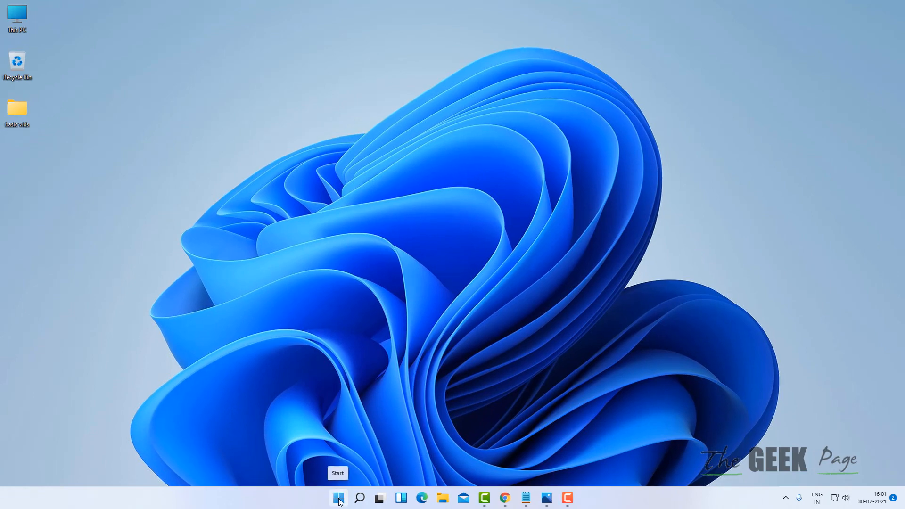
Open Settings from the Start quick menu and reach Troubleshoot by searching 'tro'
{"action": "right_click", "coordinate": [339, 498]}
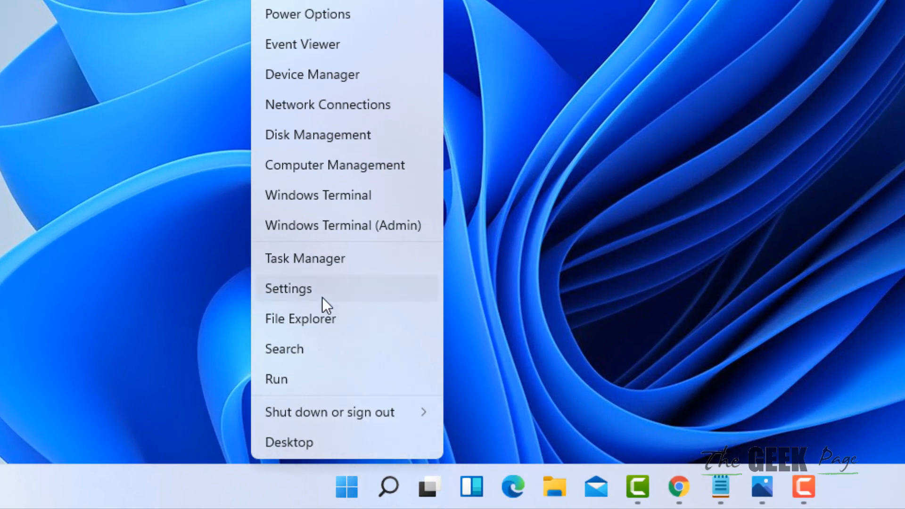
{"action": "left_click", "coordinate": [288, 288]}
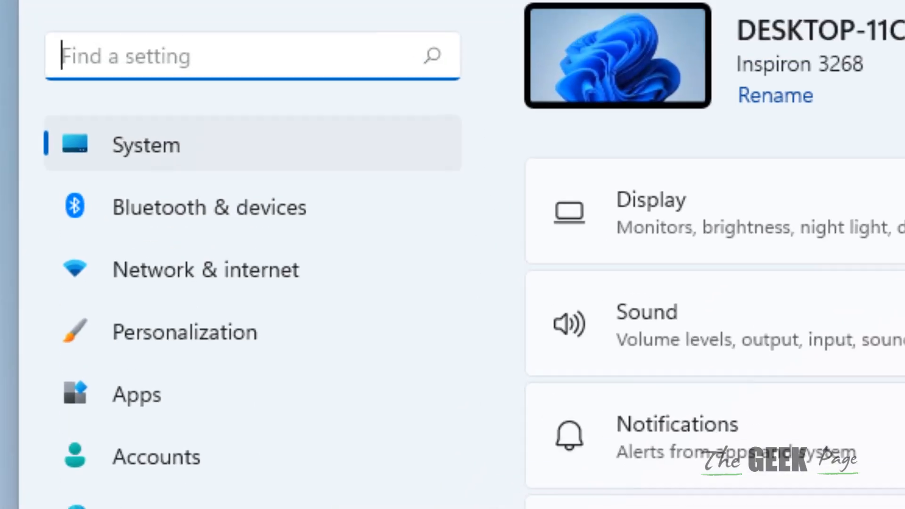
{"action": "type", "text": "troubleshoot"}
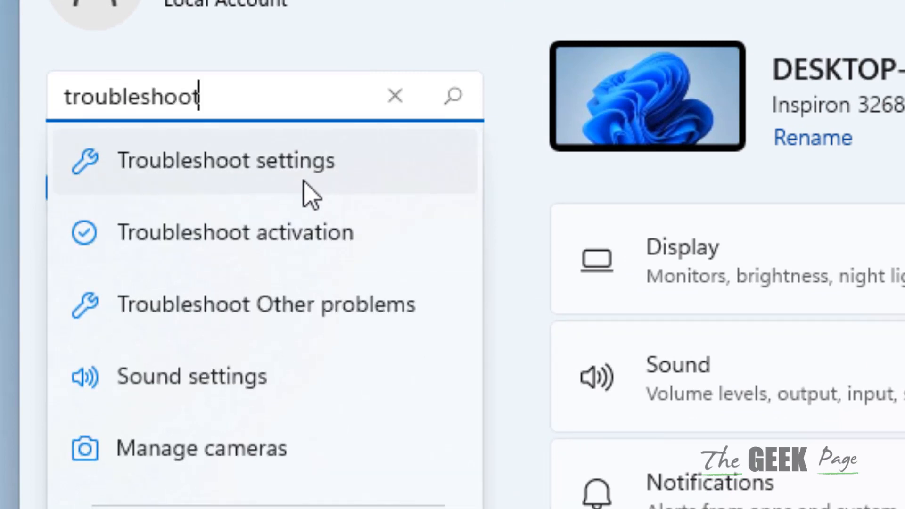
{"action": "left_click", "coordinate": [229, 161]}
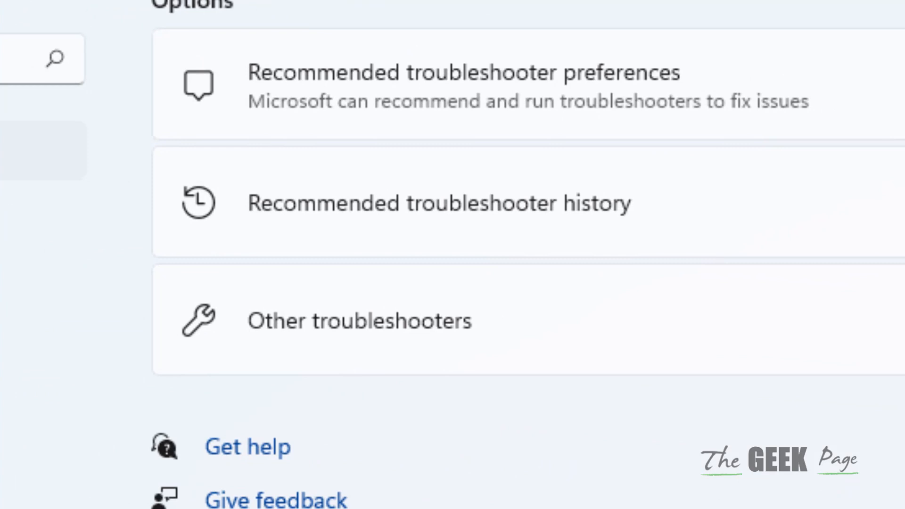
{"action": "mouse_move", "coordinate": [420, 369]}
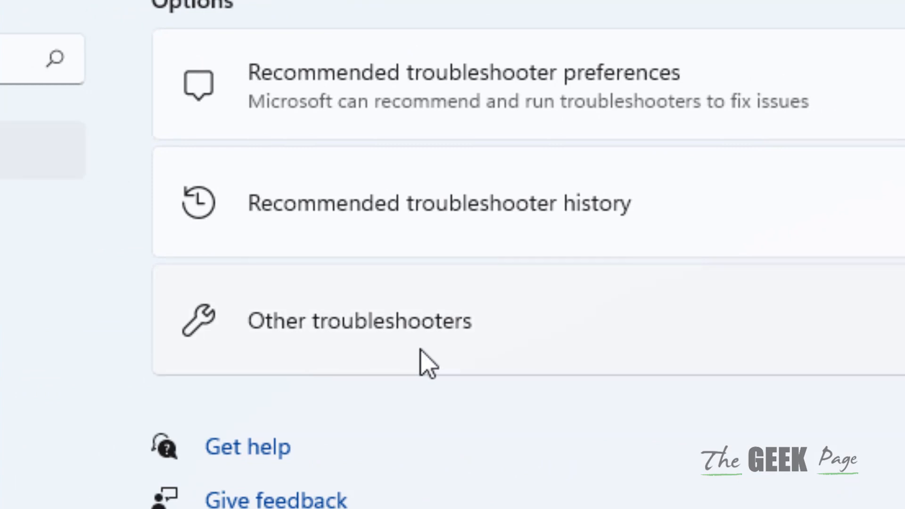
Run the Search and Indexing troubleshooter from Other troubleshooters
{"action": "left_click", "coordinate": [363, 321]}
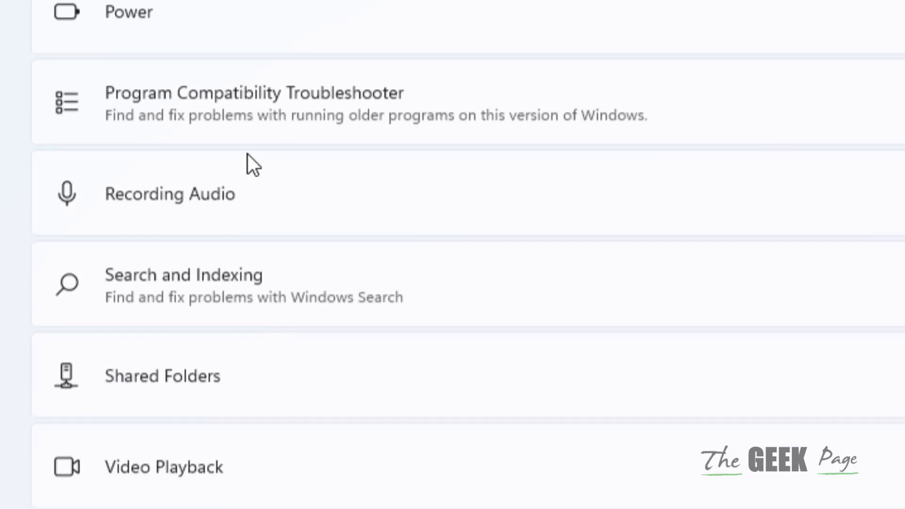
{"action": "mouse_move", "coordinate": [315, 299]}
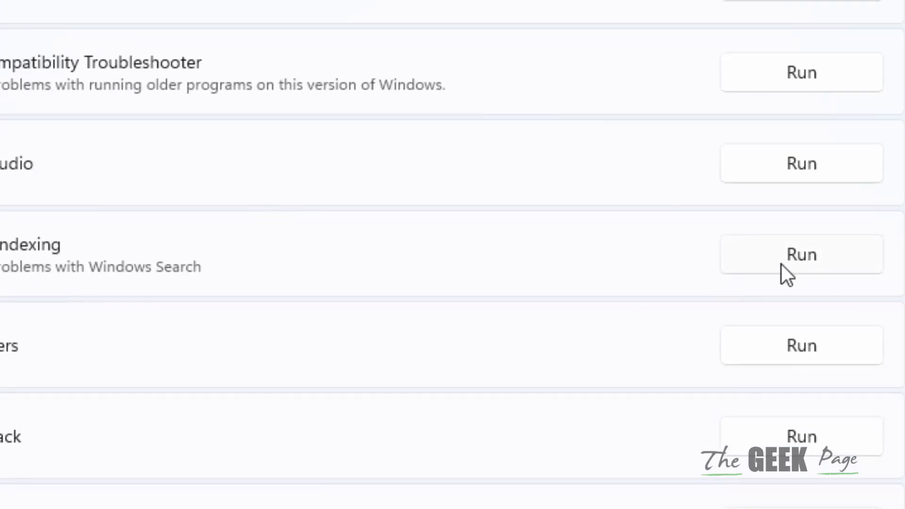
{"action": "left_click", "coordinate": [802, 255]}
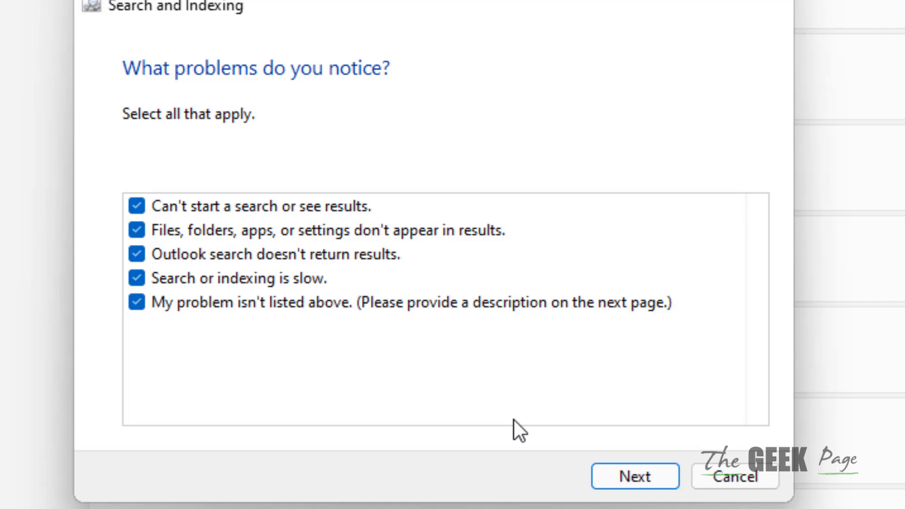
Continue past the checked problems and the empty description to the administrator prompt
{"action": "left_click", "coordinate": [635, 476]}
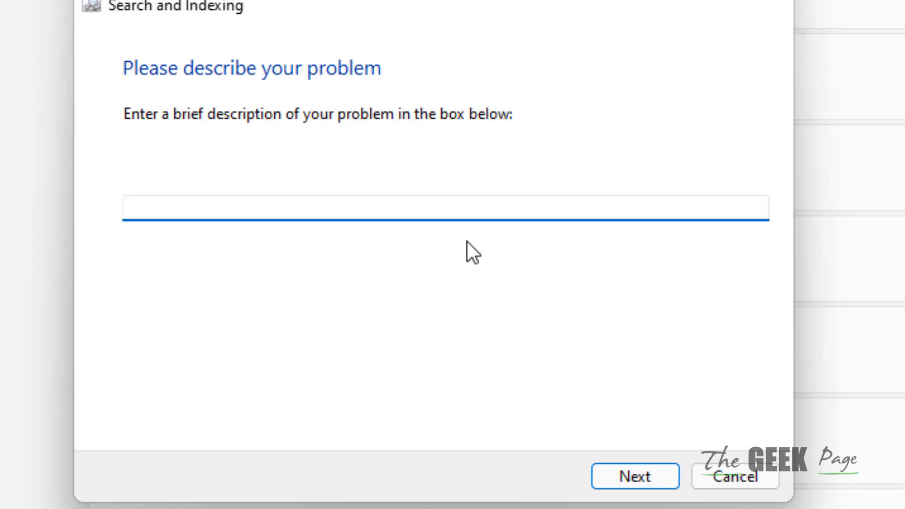
{"action": "mouse_move", "coordinate": [288, 265]}
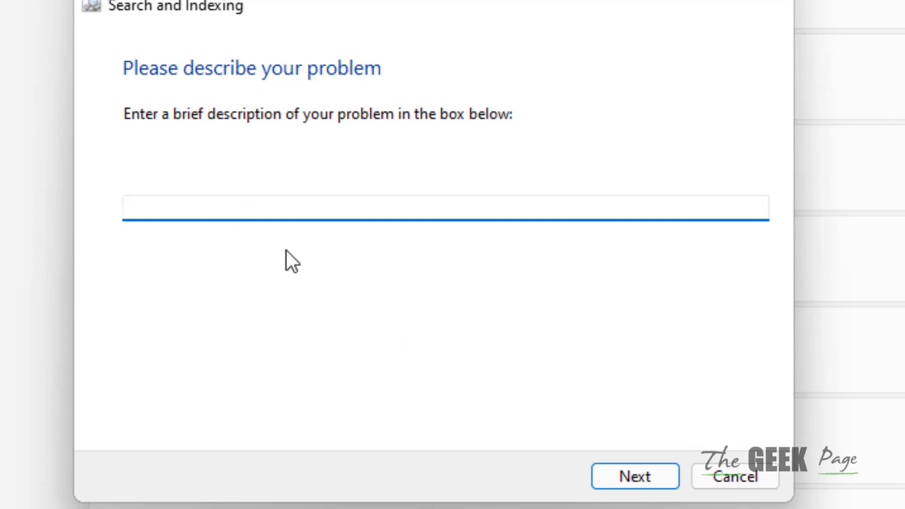
{"action": "mouse_move", "coordinate": [636, 486]}
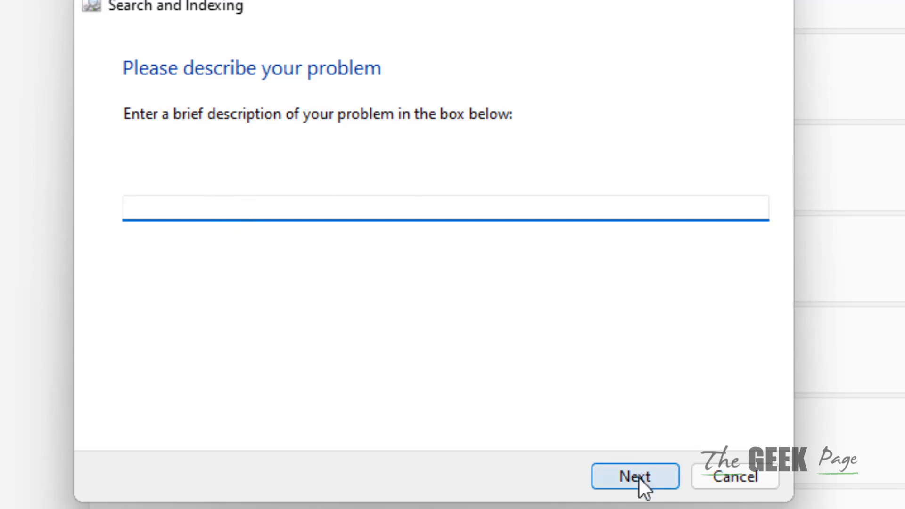
{"action": "left_click", "coordinate": [635, 477]}
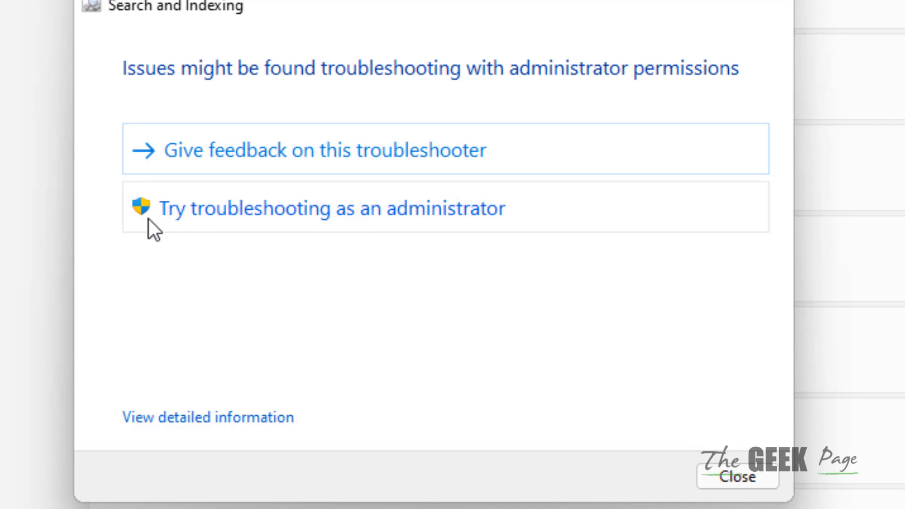
{"action": "mouse_move", "coordinate": [473, 241]}
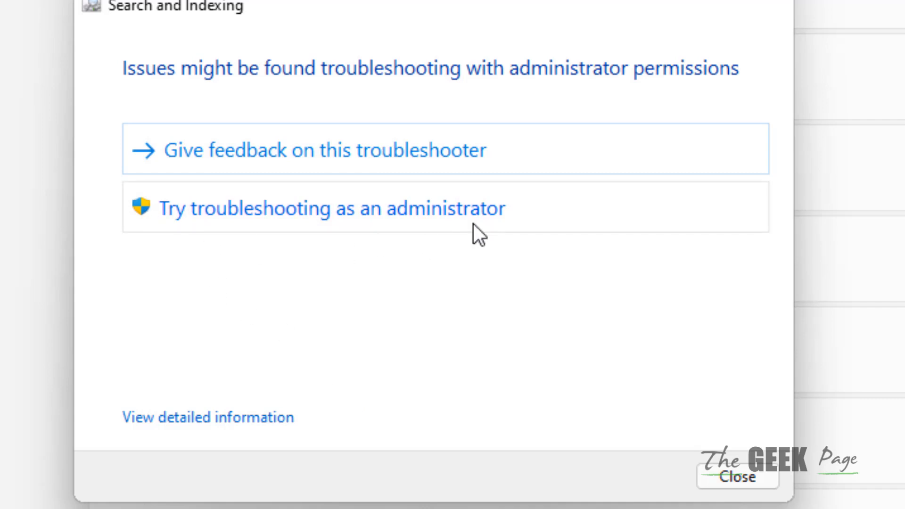
{"action": "mouse_move", "coordinate": [348, 242]}
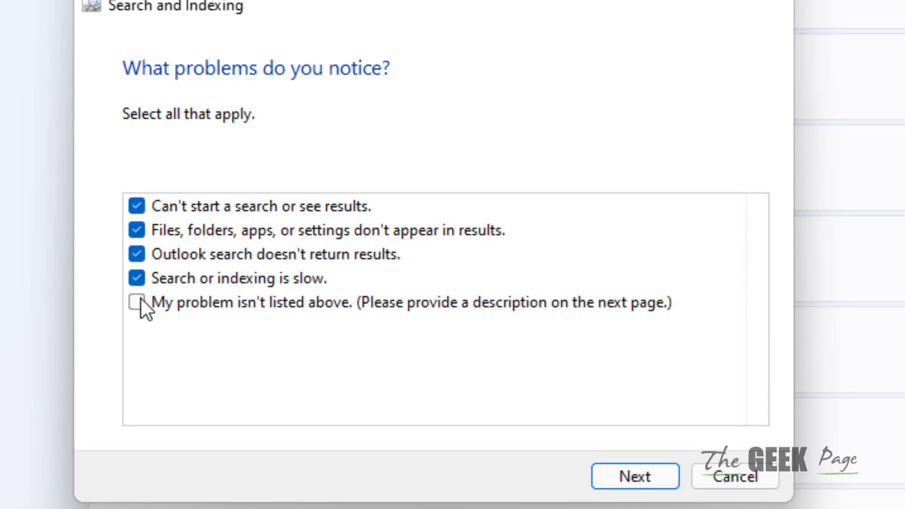
Check 'My problem isn't listed above' and continue without a description to start detection
{"action": "left_click", "coordinate": [137, 302]}
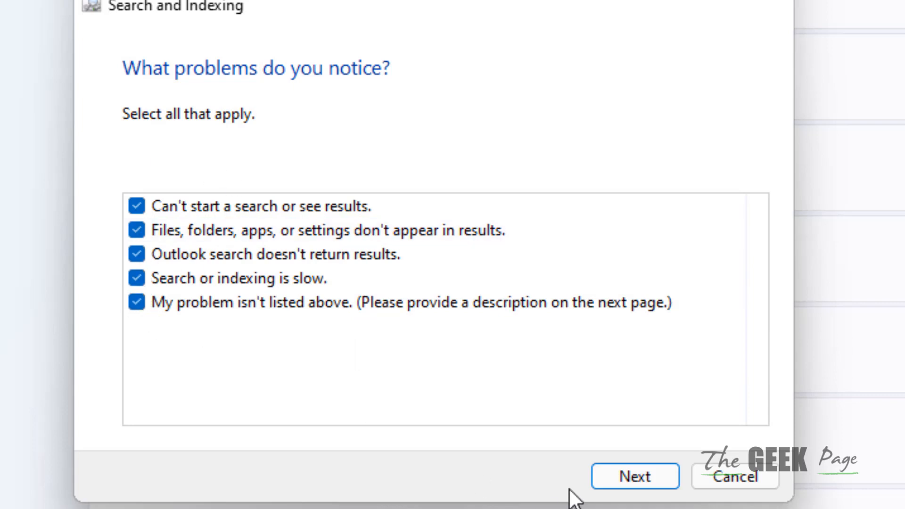
{"action": "mouse_move", "coordinate": [45, 244]}
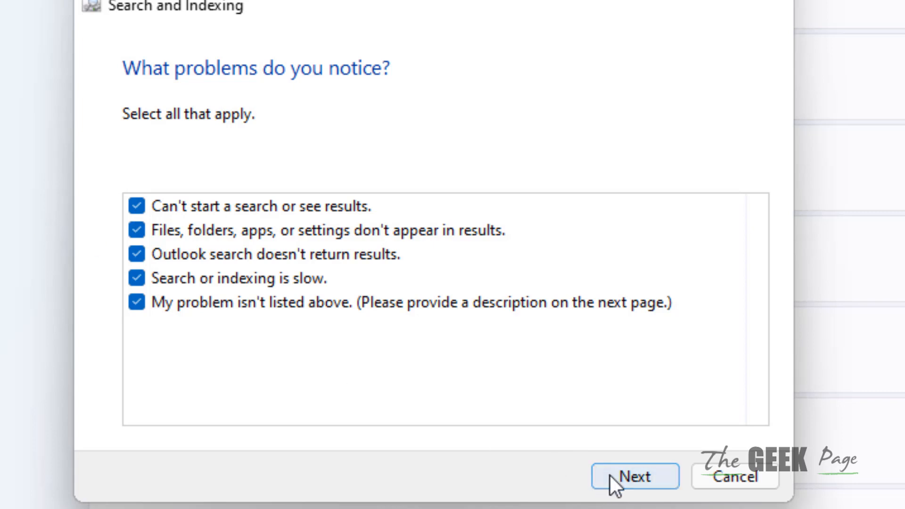
{"action": "left_click", "coordinate": [635, 489]}
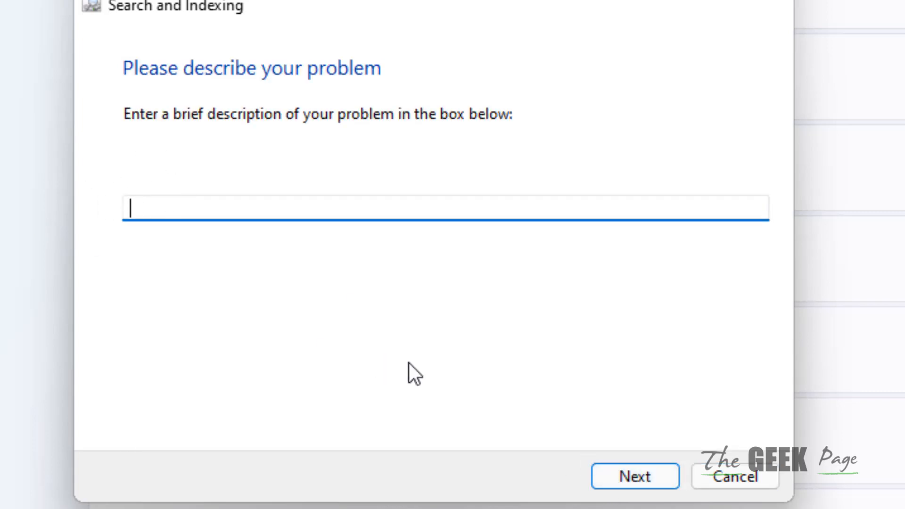
{"action": "left_click", "coordinate": [635, 477]}
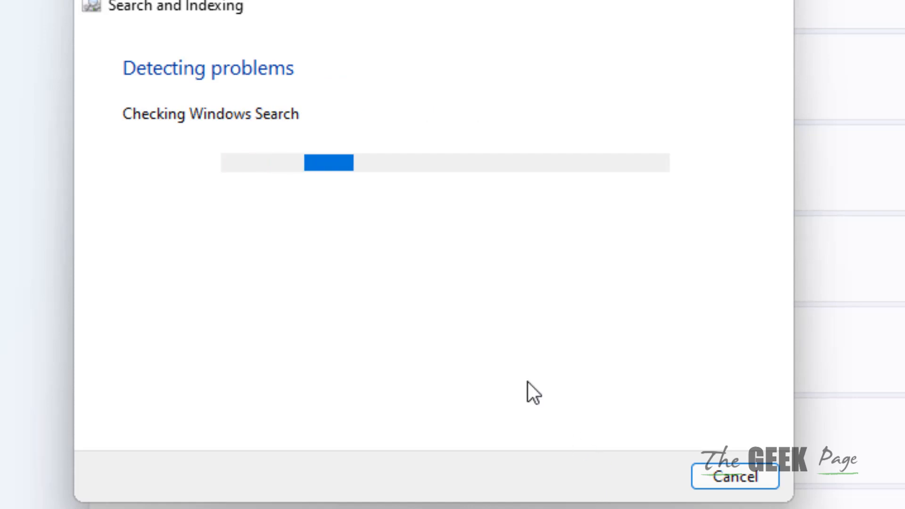